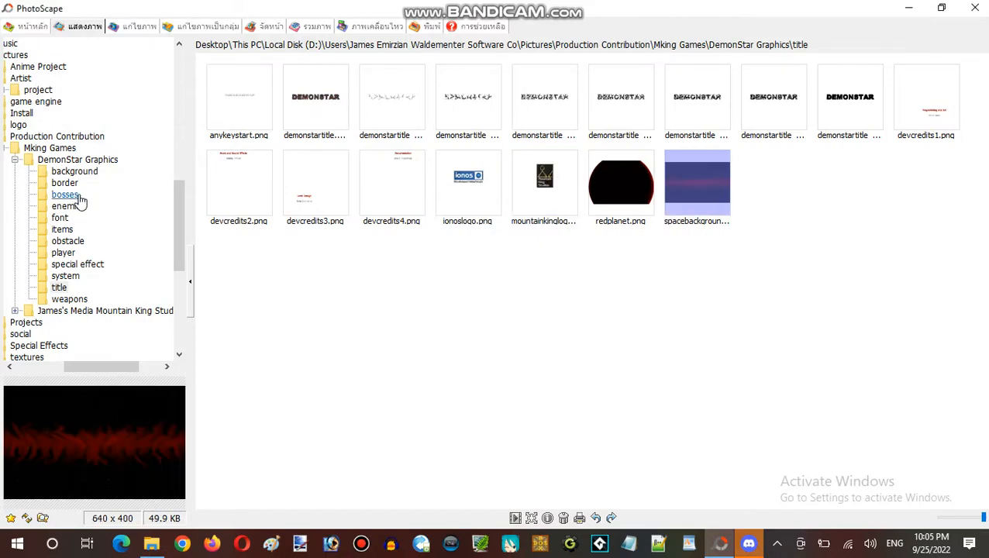
Step: Display the DemonStar game graphics thumbnails from the Mking Games folder
left_click(69, 299)
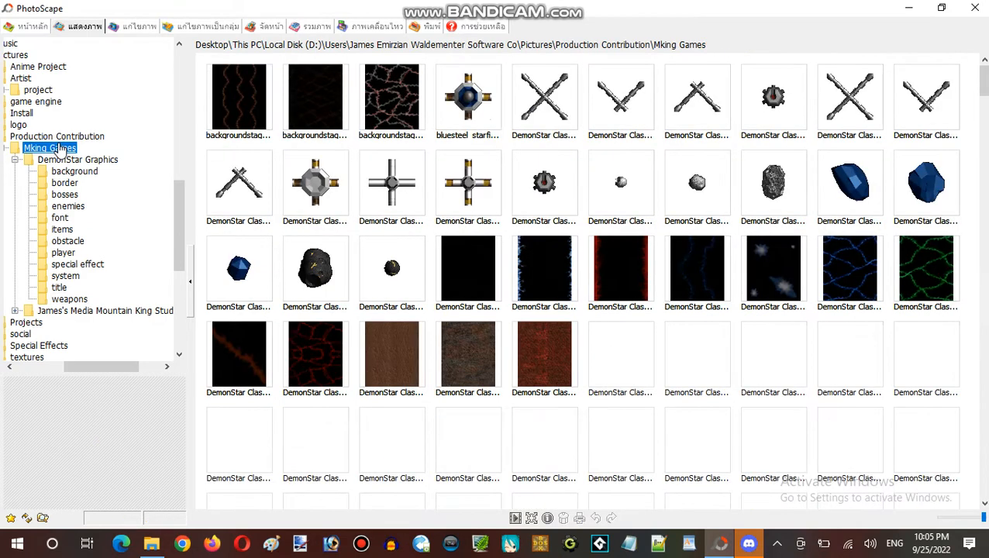
scroll("down", 3)
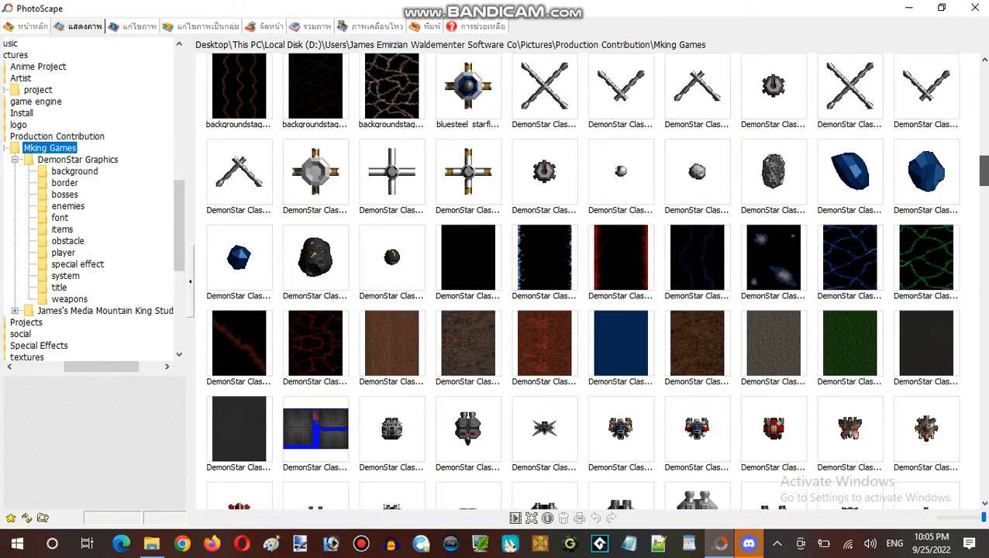
scroll("down", 3)
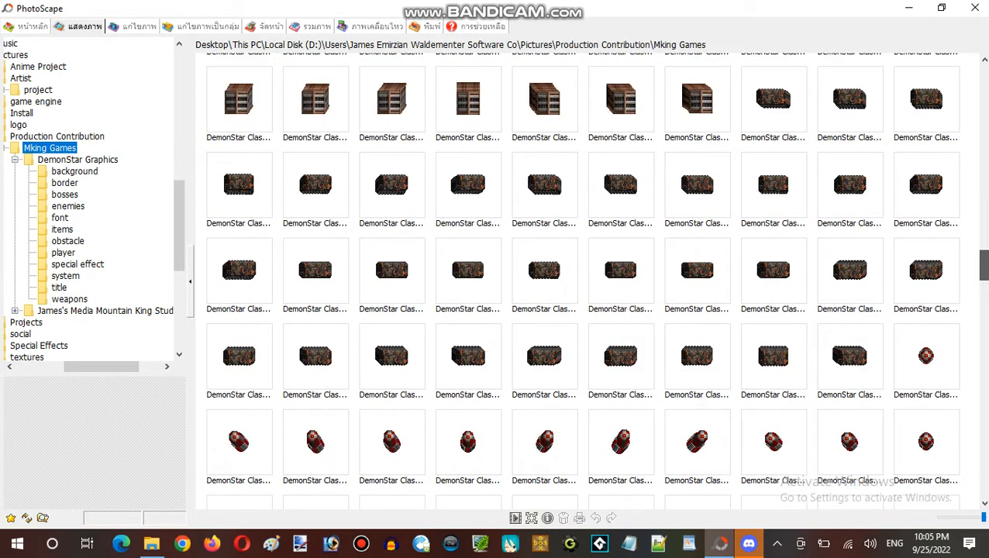
scroll("down", 3)
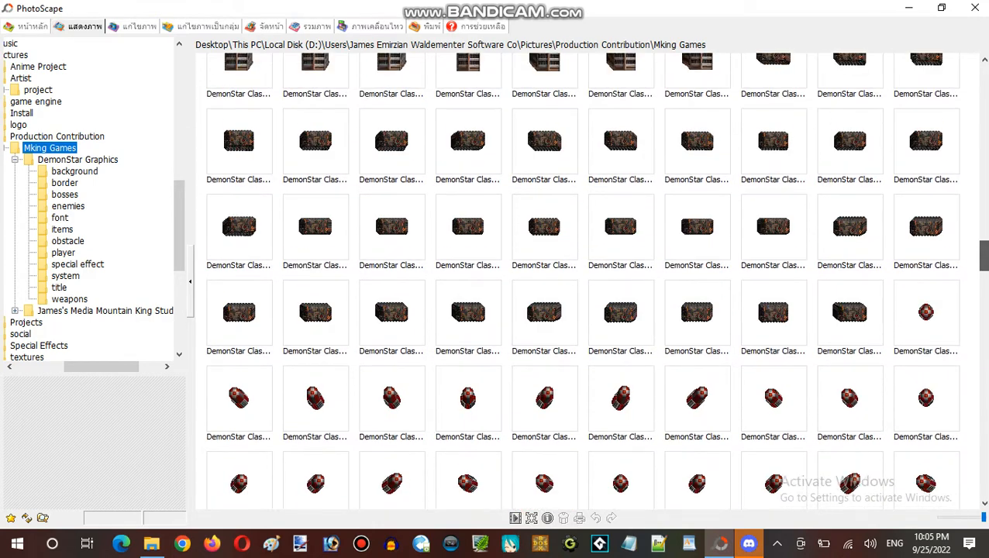
scroll("down", 3)
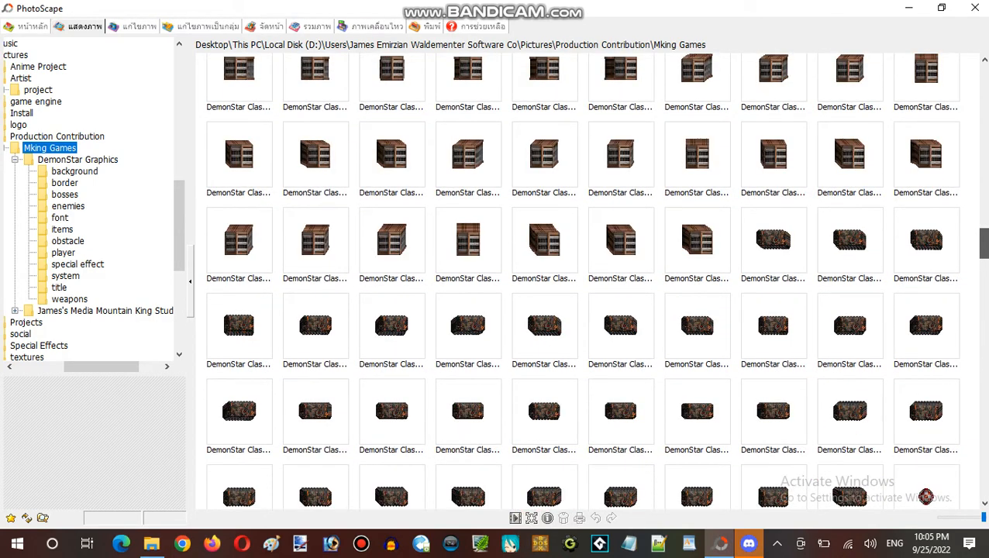
scroll("down", 3)
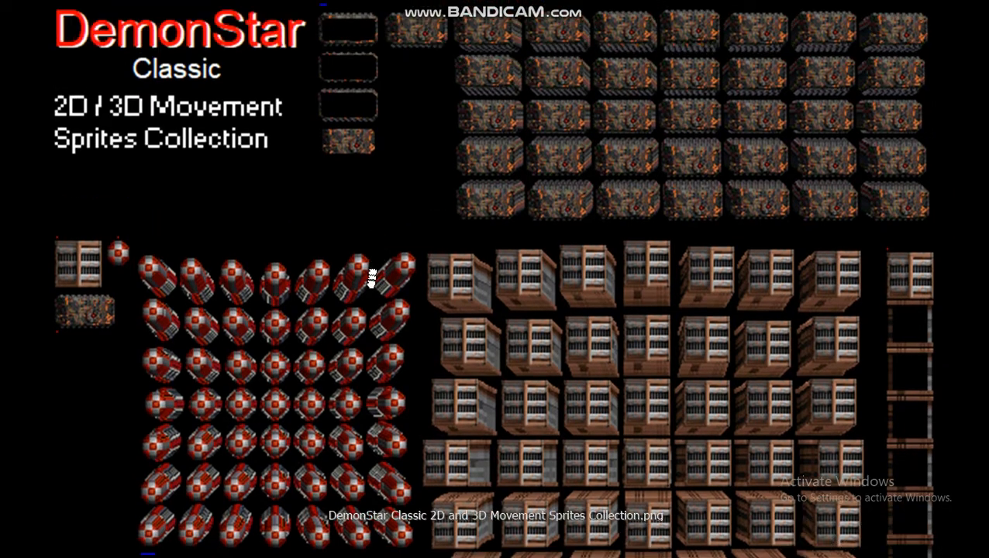
scroll("down", 3)
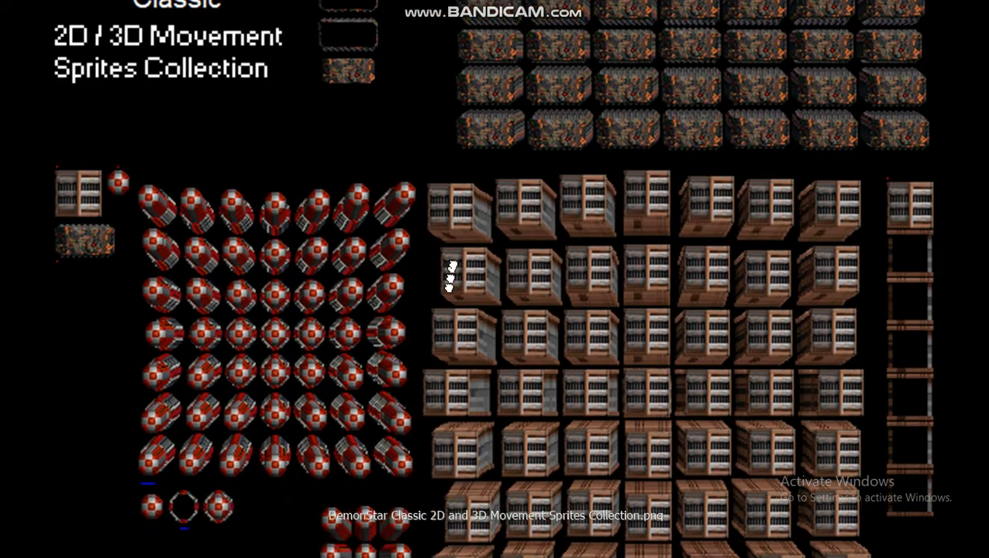
scroll("down", 3)
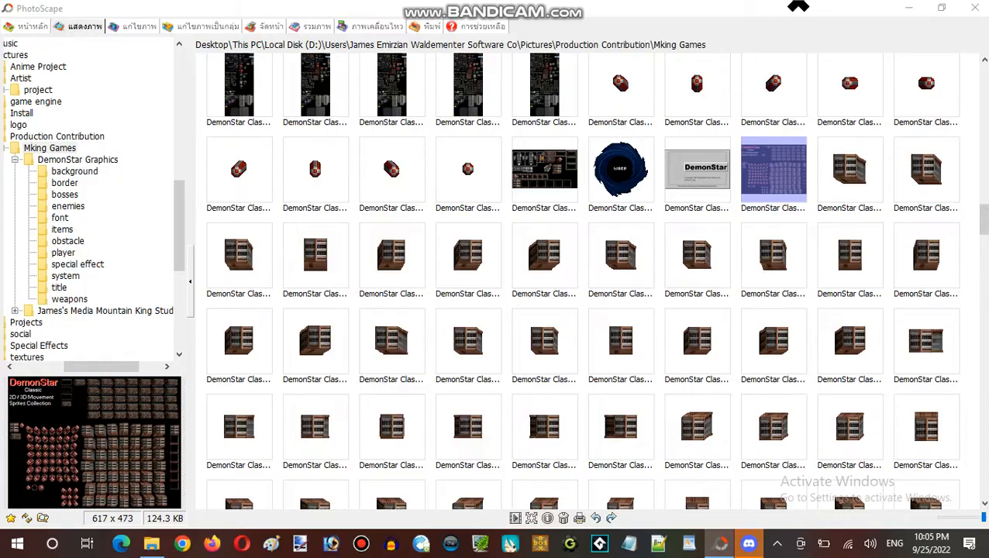
scroll("down", 3)
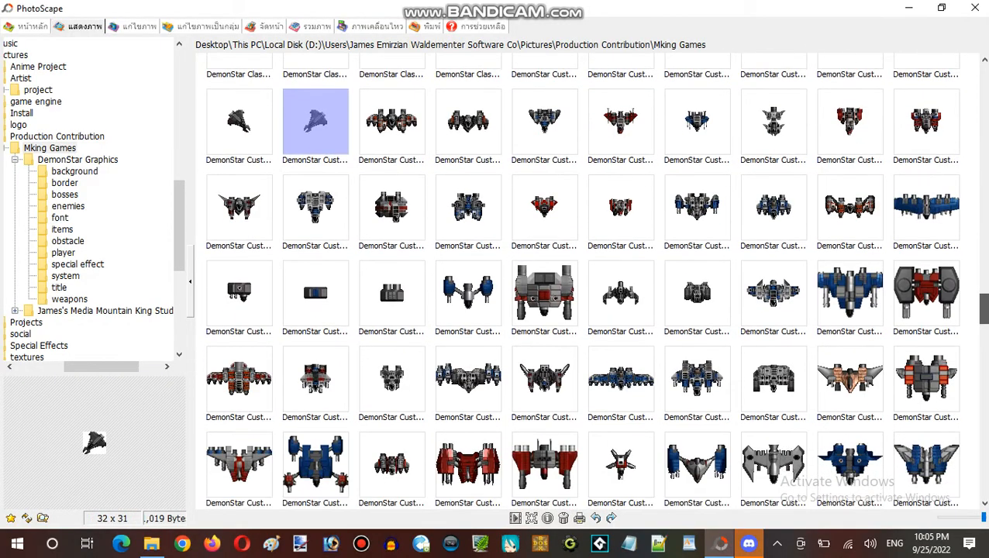
scroll("down", 3)
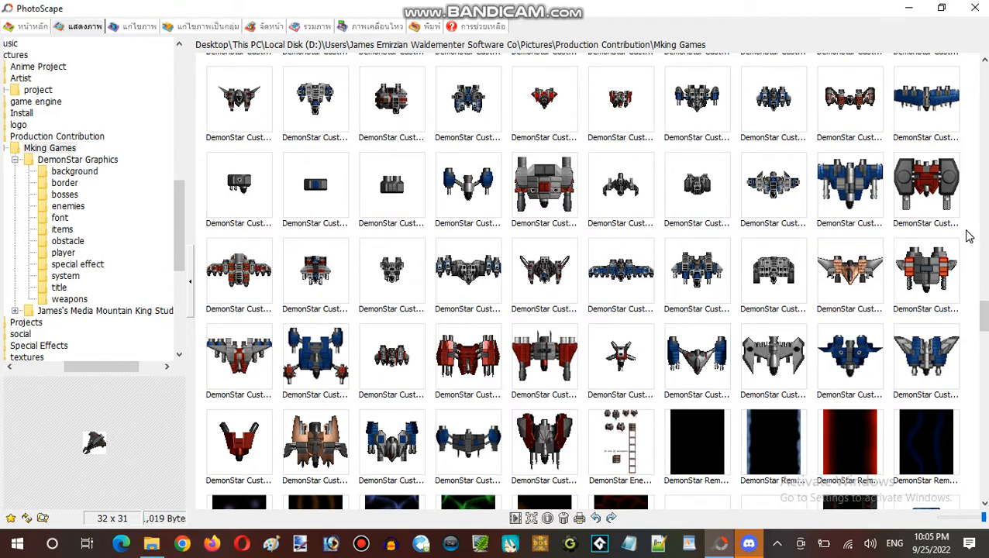
scroll("down", 3)
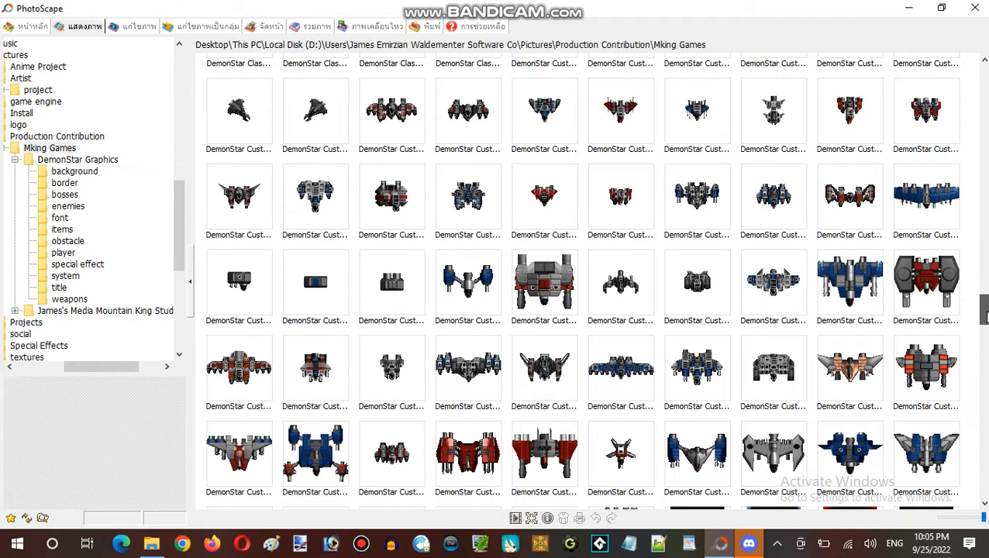
scroll("down", 3)
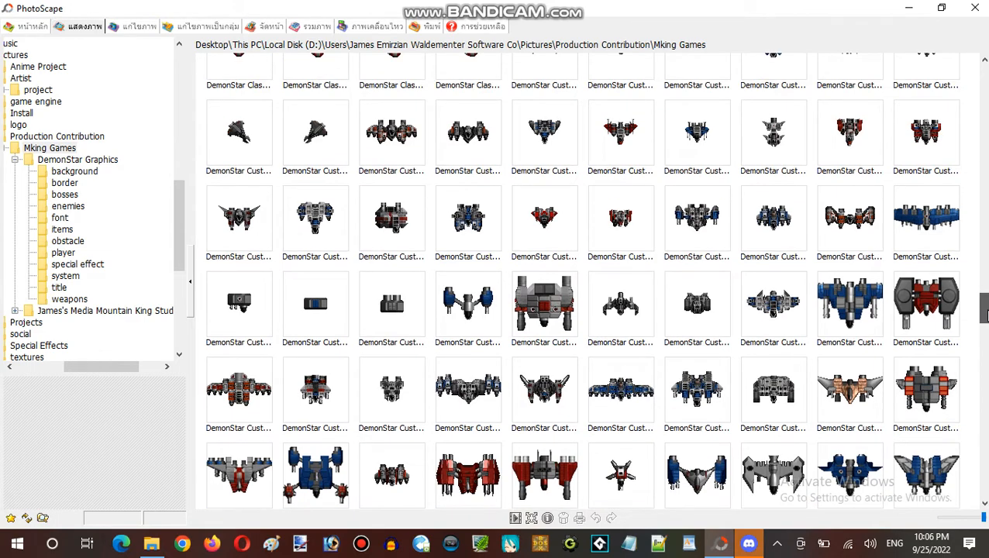
scroll("down", 3)
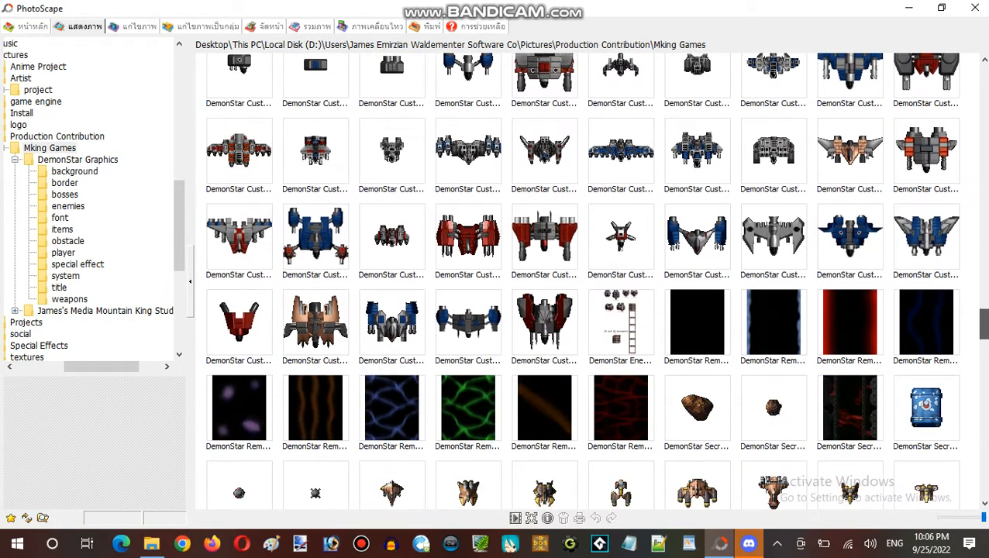
scroll("down", 3)
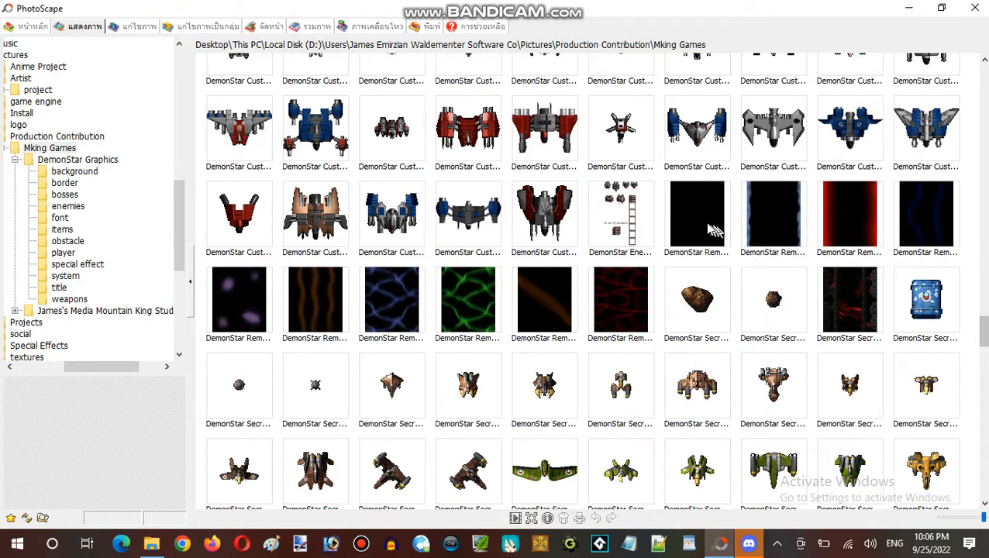
double_click(239, 300)
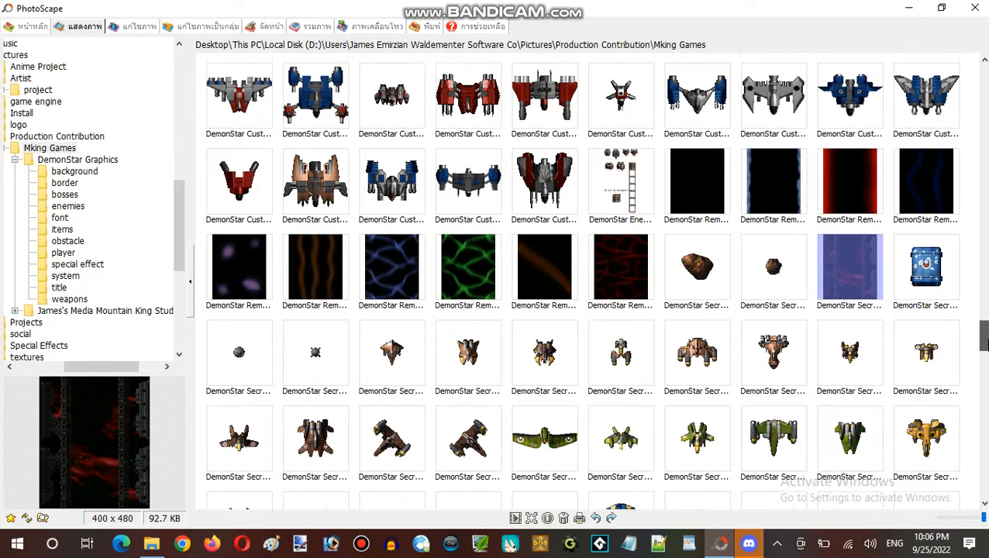
scroll("down", 3)
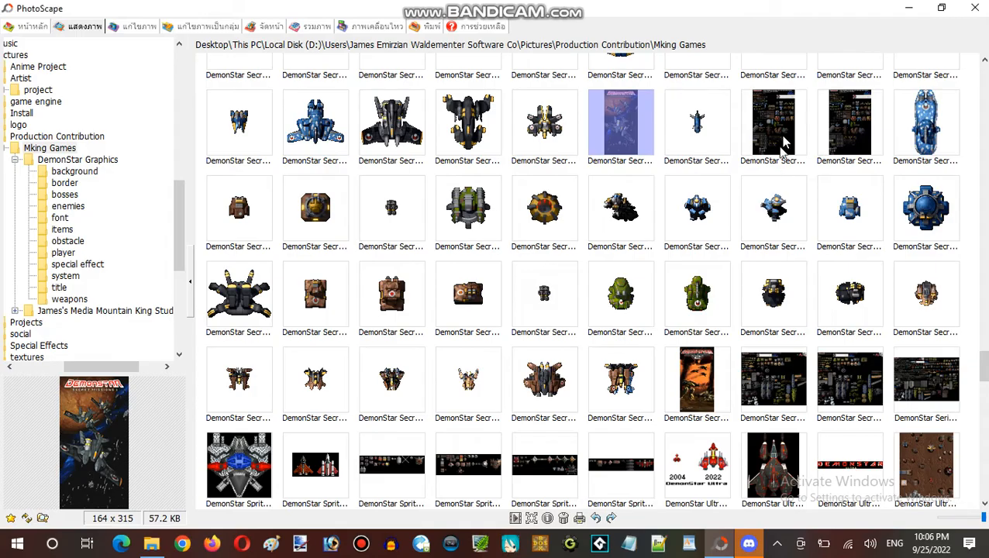
scroll("down", 3)
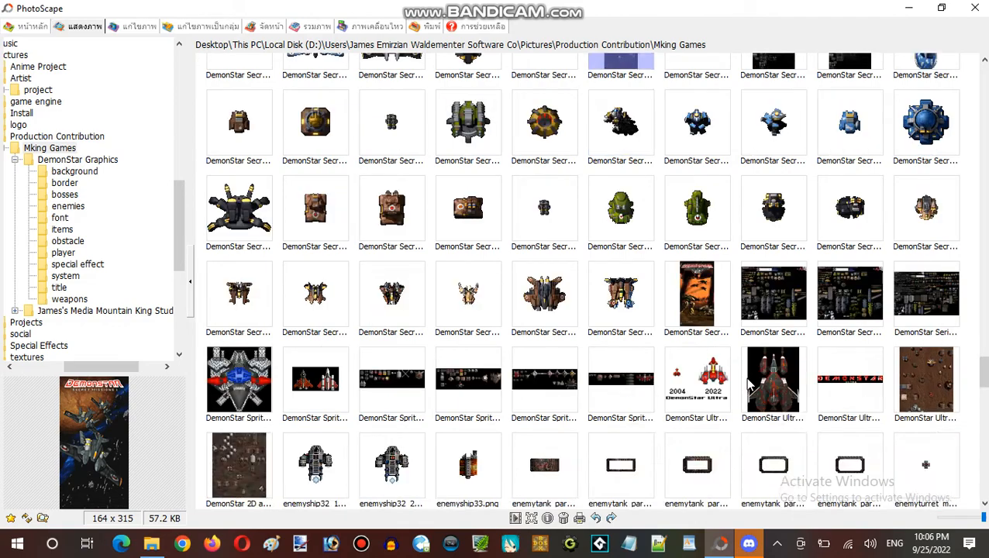
double_click(696, 292)
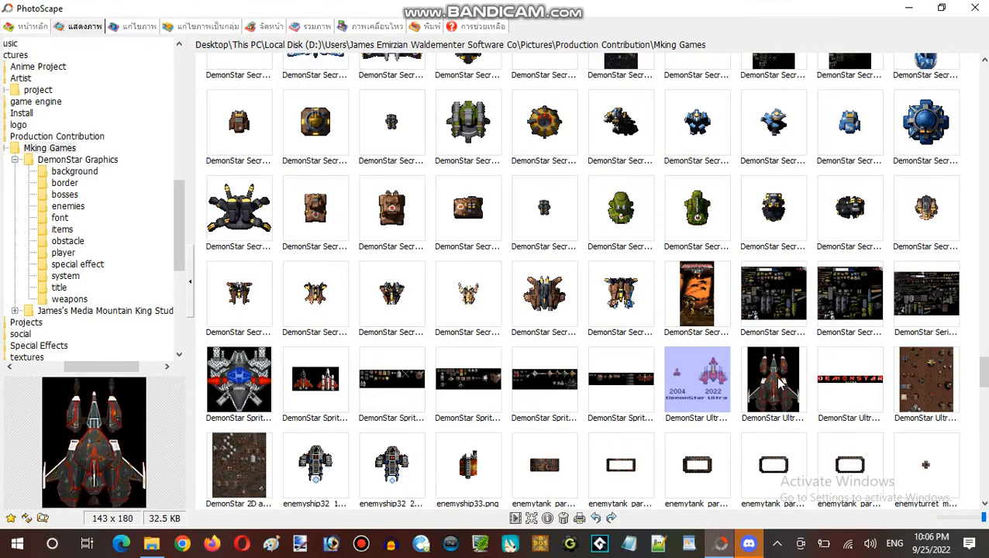
double_click(772, 379)
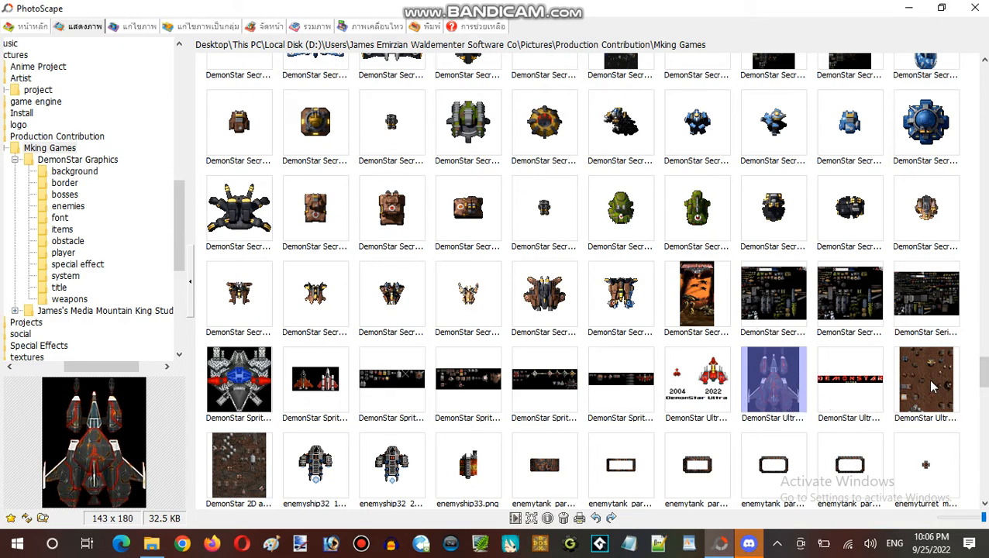
double_click(925, 379)
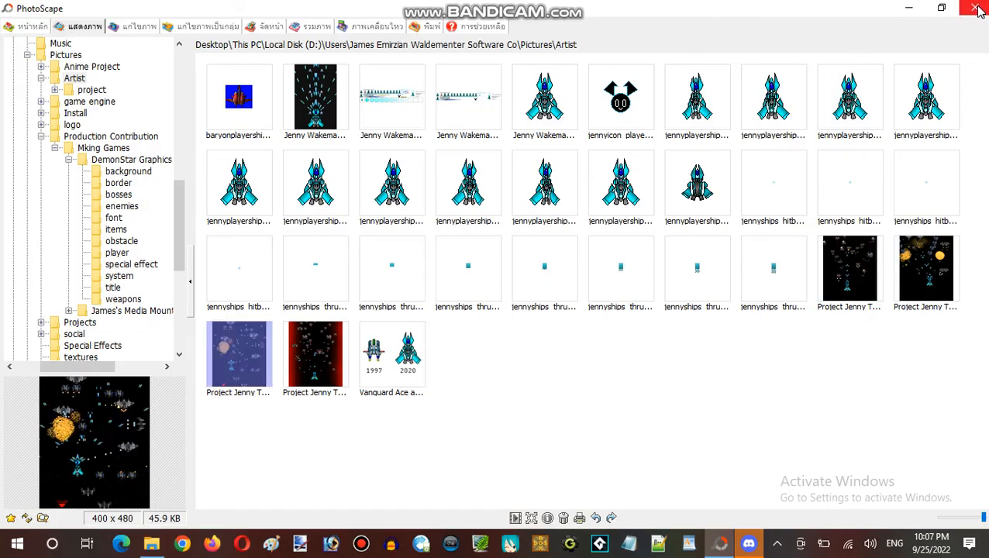
Step: Close PhotoScape to return to the Windows desktop
left_click(979, 8)
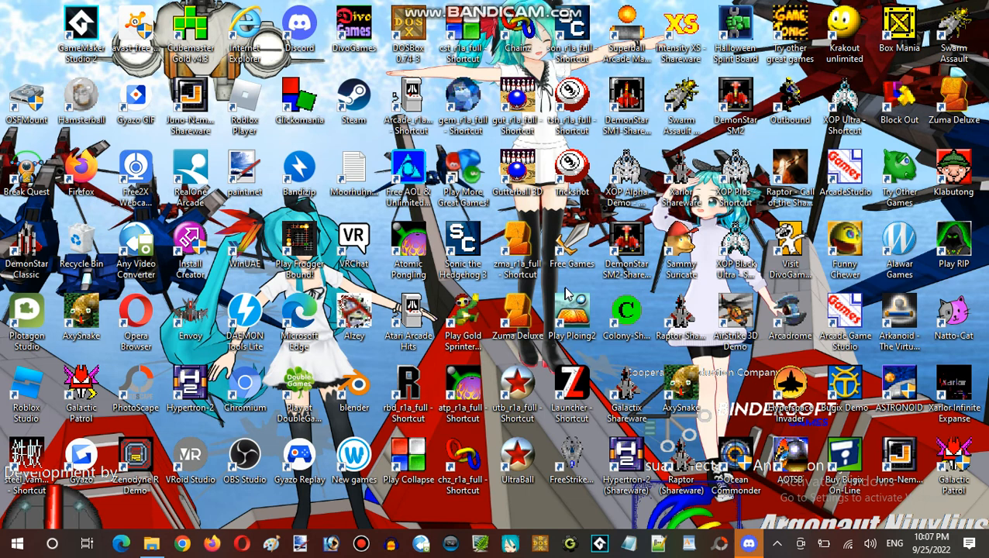
mouse_move(569, 292)
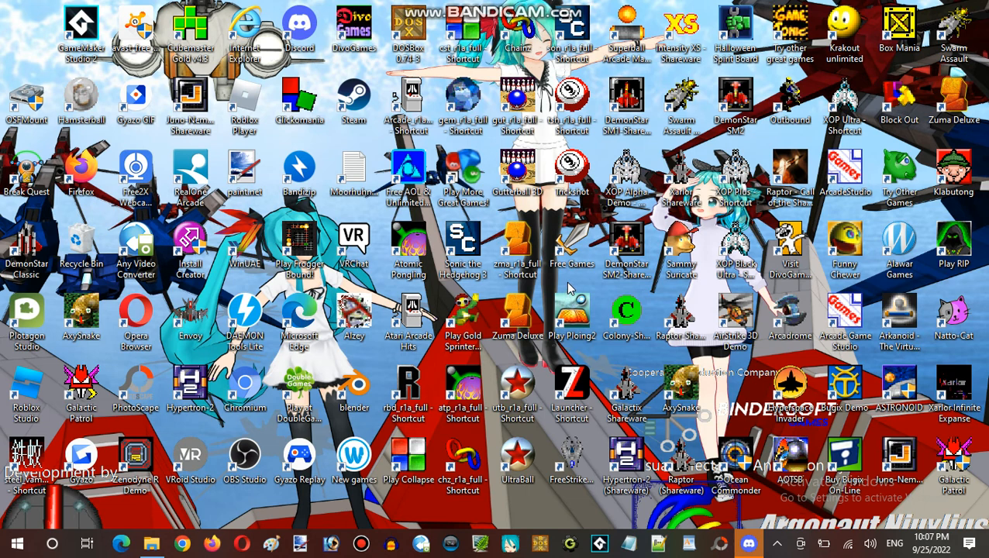